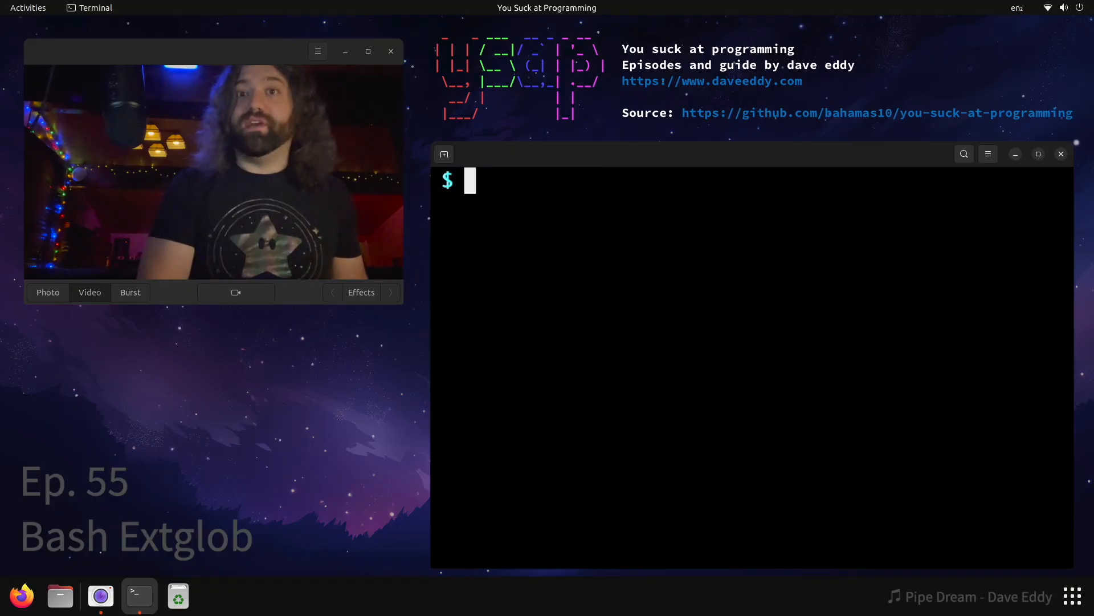
Step: Enable extended globbing with 'shopt extglob'
{"action": "type", "text": "shopt"}
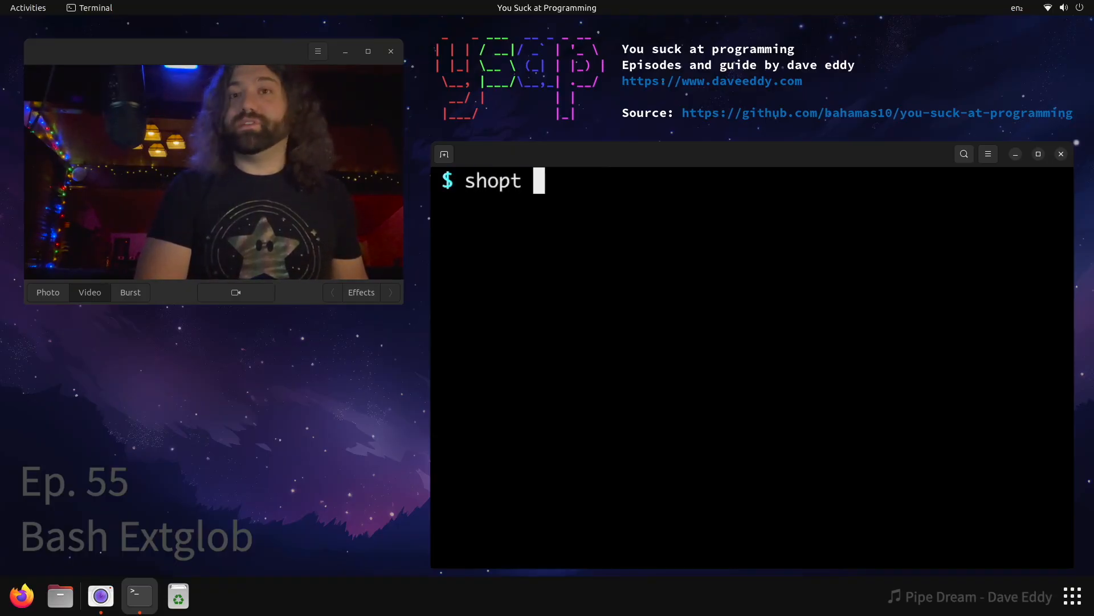
{"action": "type", "text": "extglob"}
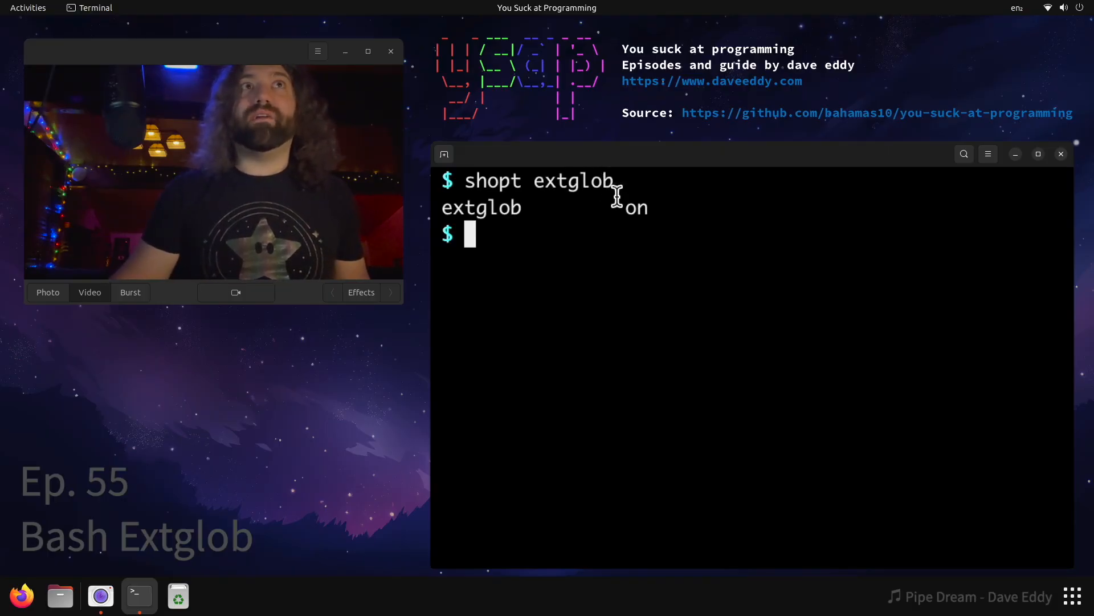
{"action": "type", "text": "shopt extglob"}
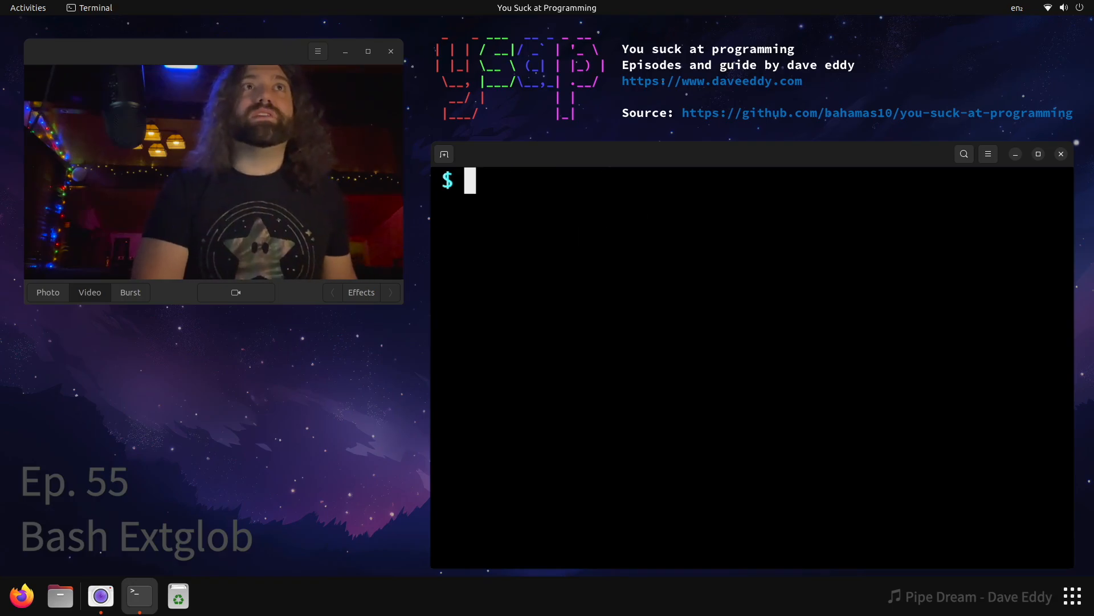
Step: List files/ plainly and one-per-line, then prepare 'ls -1 files/*.txt' for editing
{"action": "type", "text": "ls"}
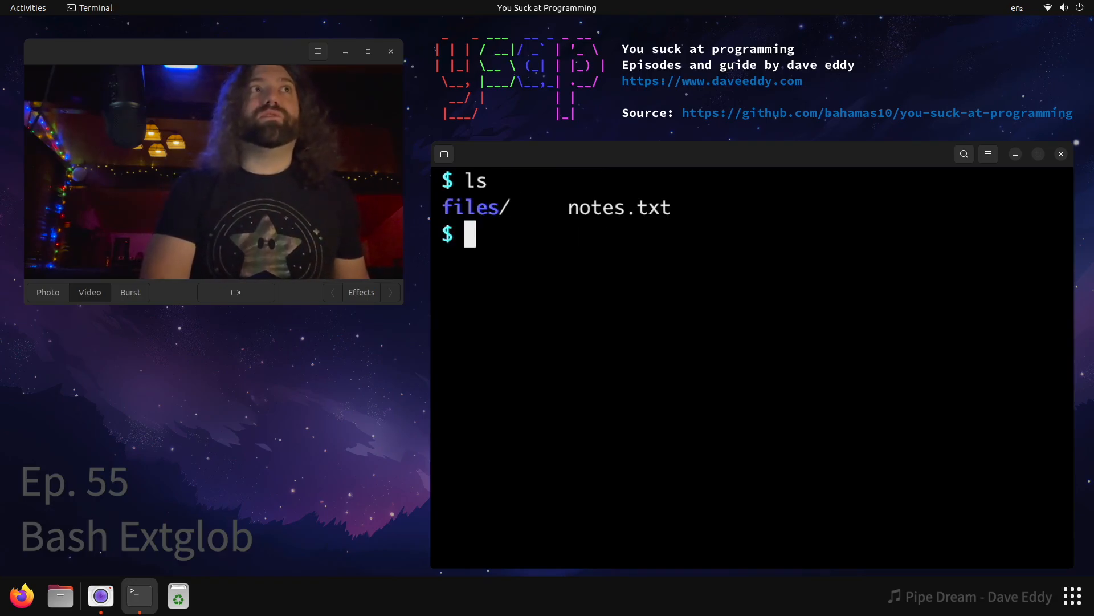
{"action": "type", "text": "ls files/"}
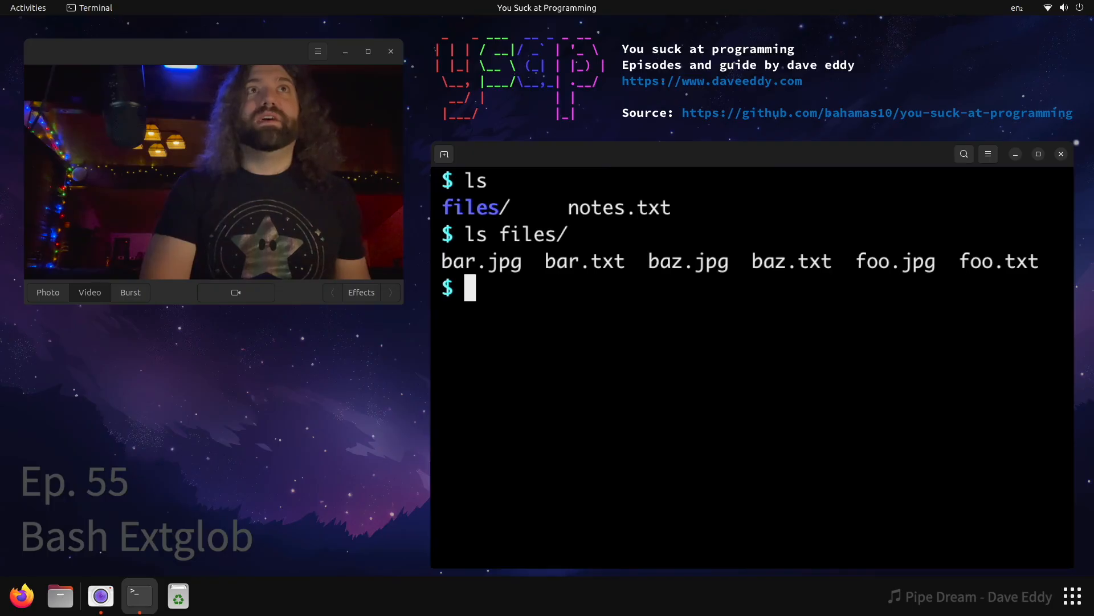
{"action": "type", "text": "ls -1 files/"}
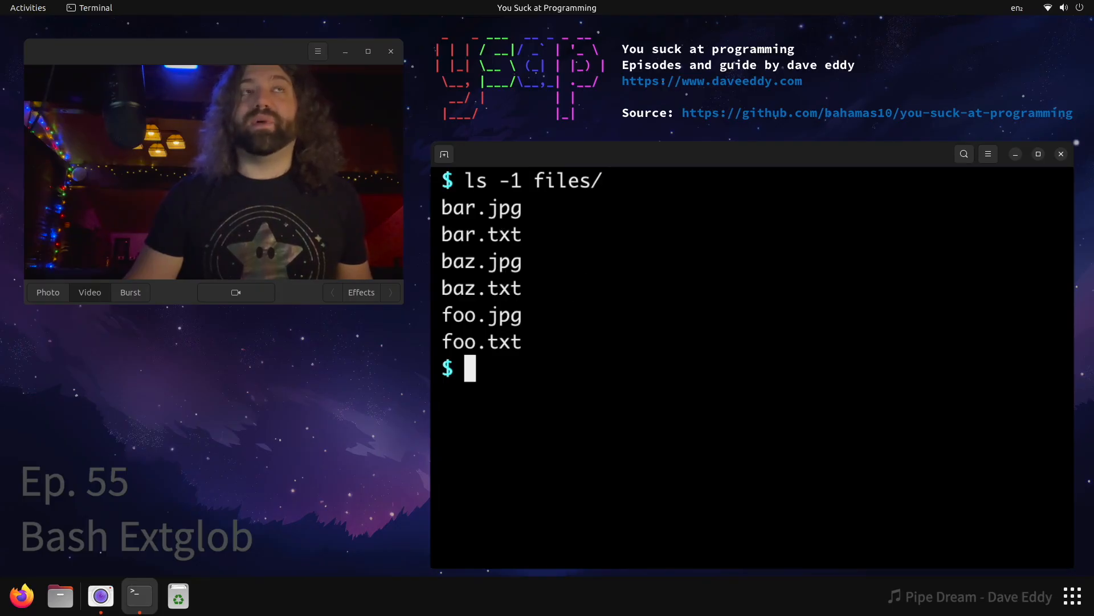
{"action": "type", "text": "ls -1 files/"}
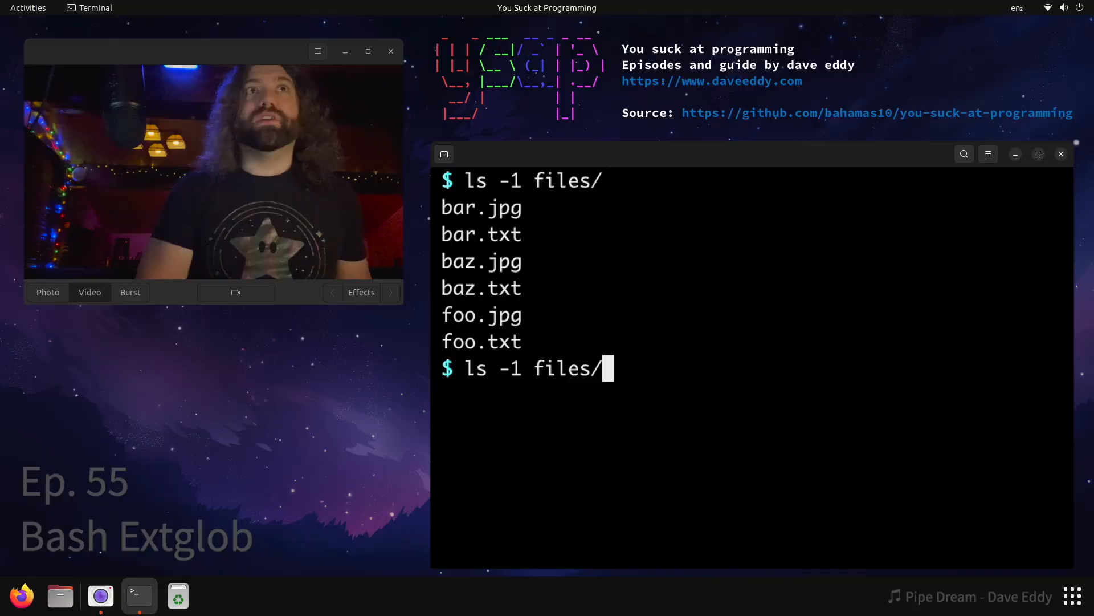
{"action": "type", "text": "*.txt"}
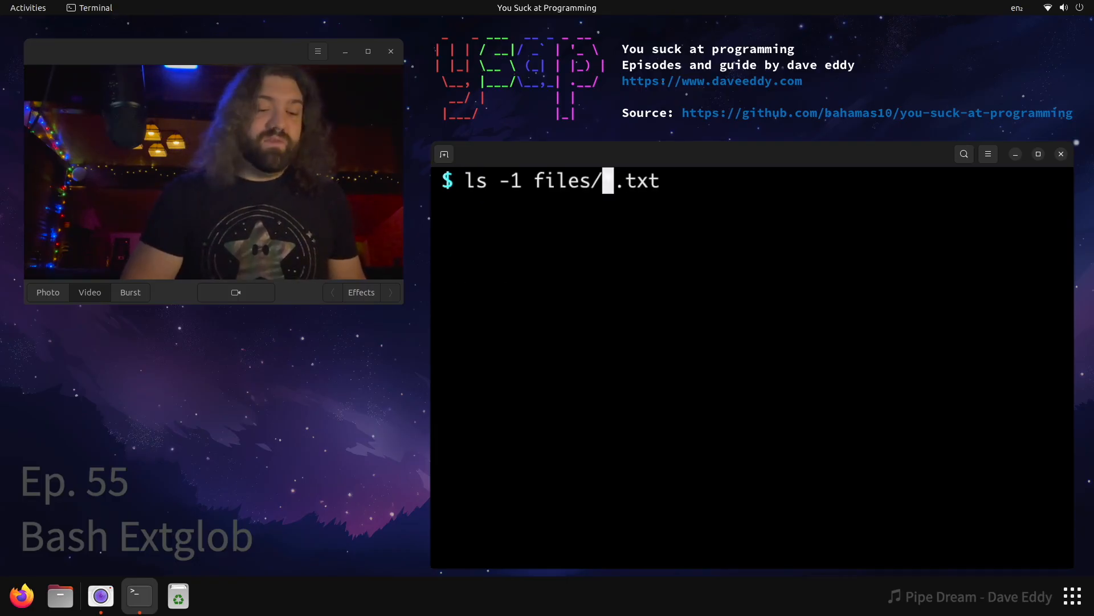
Step: List files/ with the negated pattern !(*.txt), showing only the .jpg files
{"action": "type", "text": "(*"}
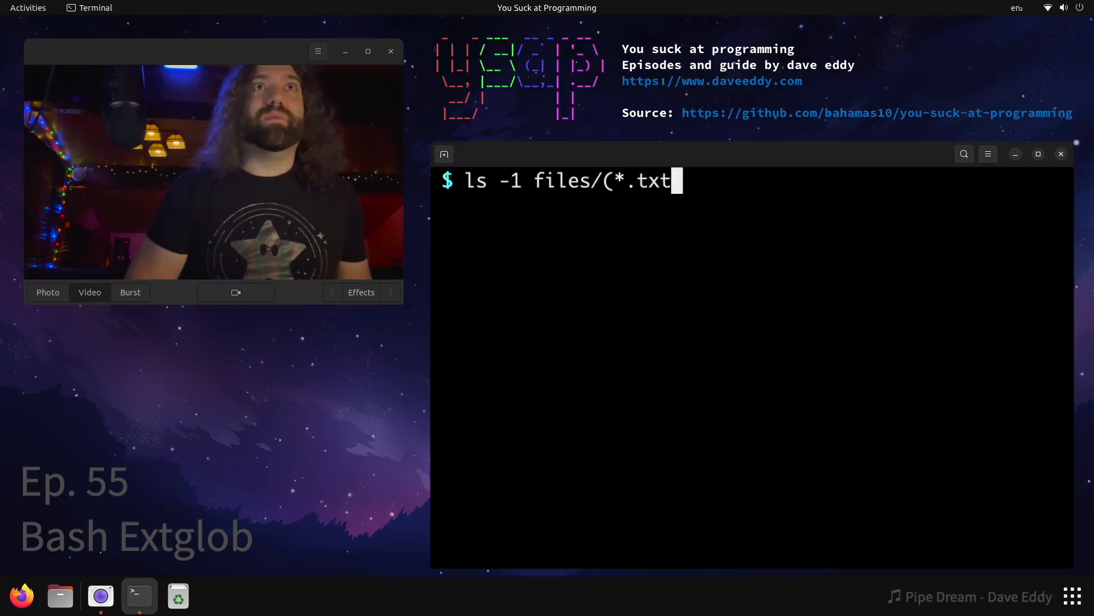
{"action": "type", "text": "!"}
{"action": "type", "text": "ls -1 files/("}
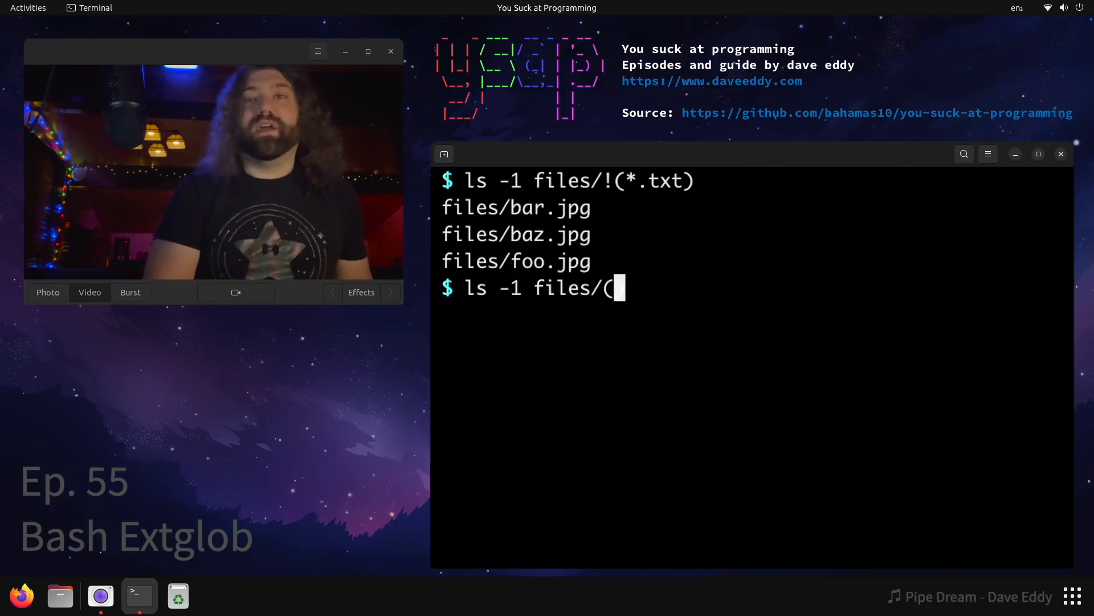
Step: List files/ with +(foo|bar).txt, matching only bar.txt and foo.txt
{"action": "type", "text": "foo|"}
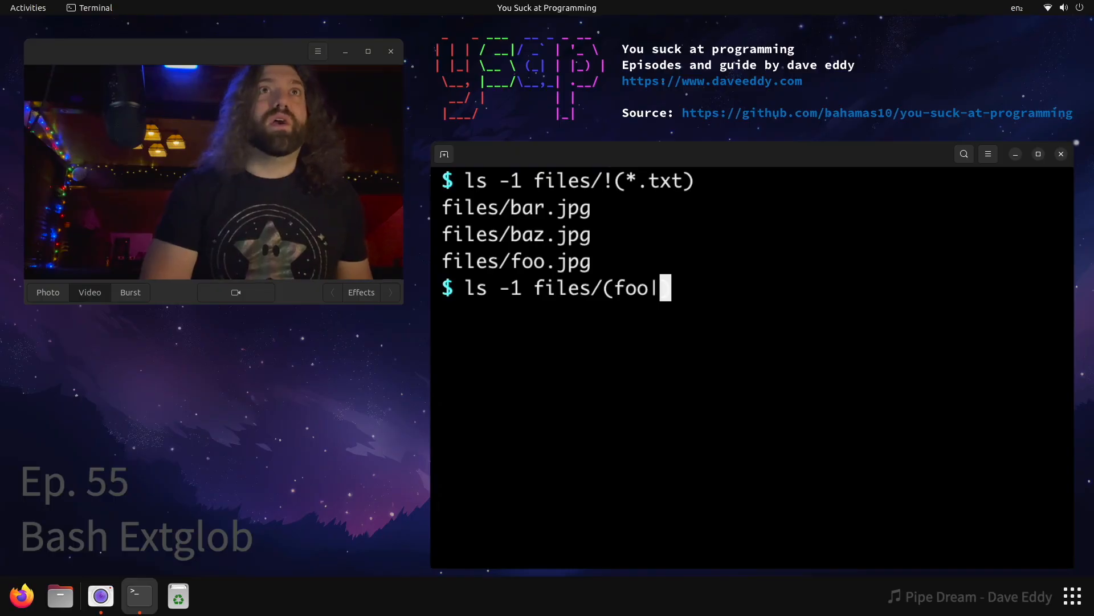
{"action": "type", "text": "bar).txt"}
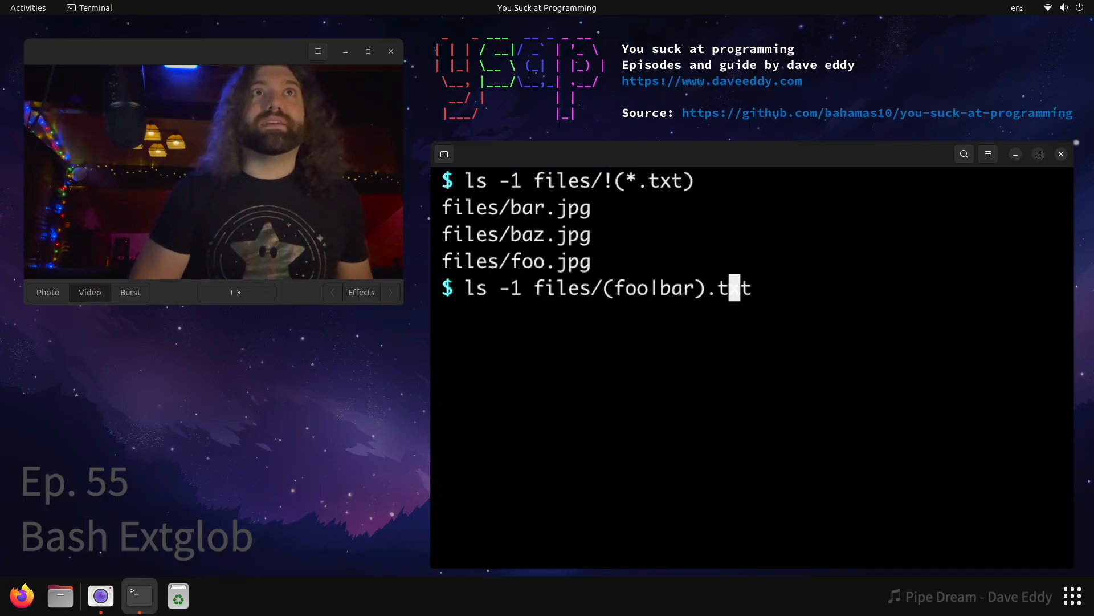
{"action": "type", "text": "+"}
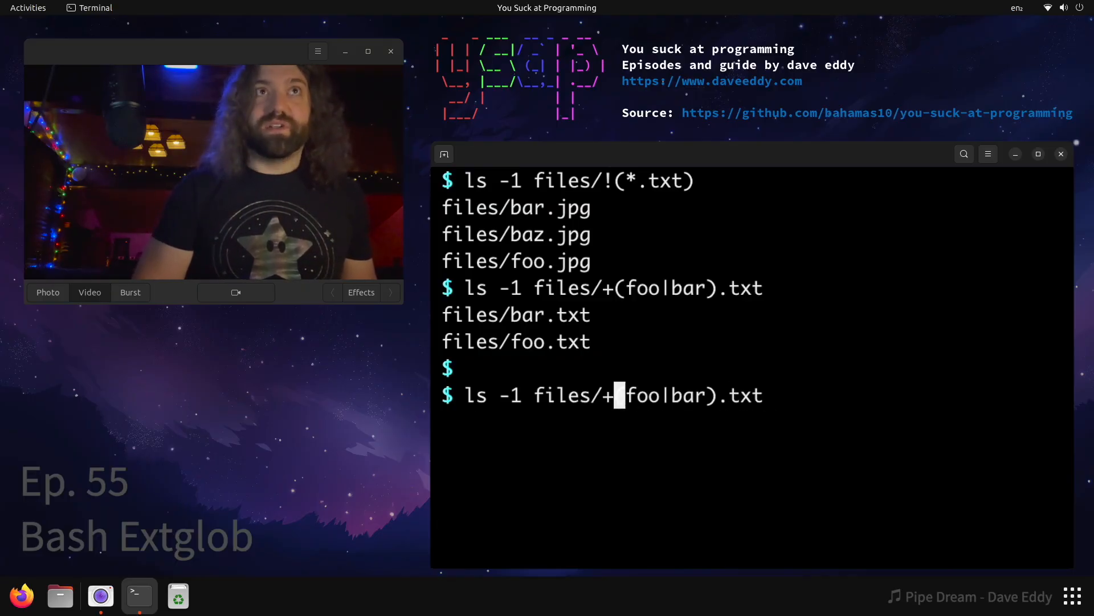
Step: Swap the '+' quantifier for '?' then '*', then delete it from the recalled command
{"action": "type", "text": "?"}
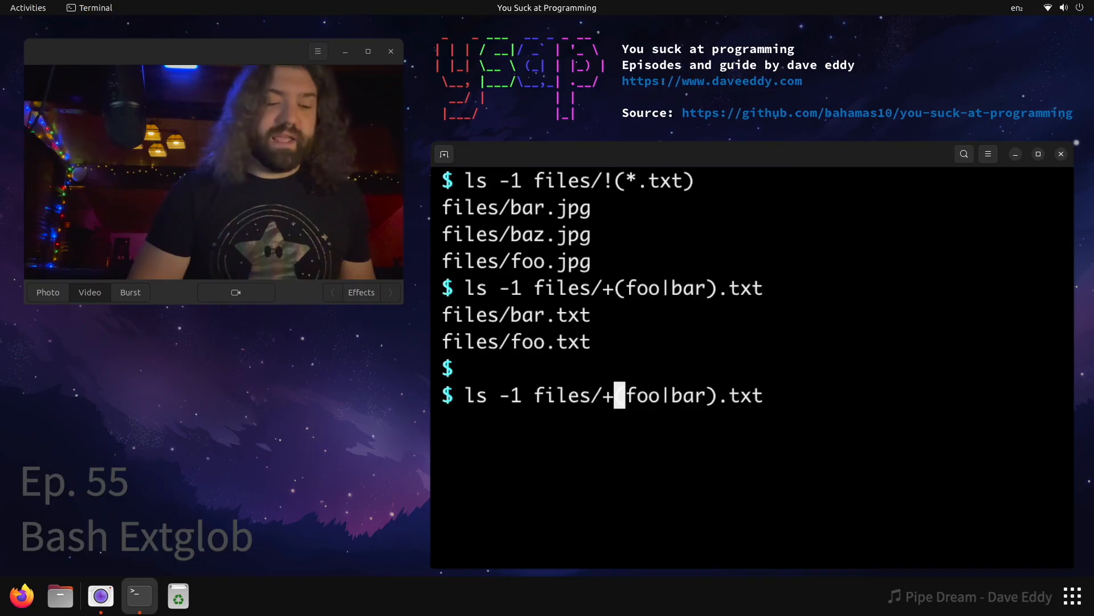
{"action": "type", "text": "*"}
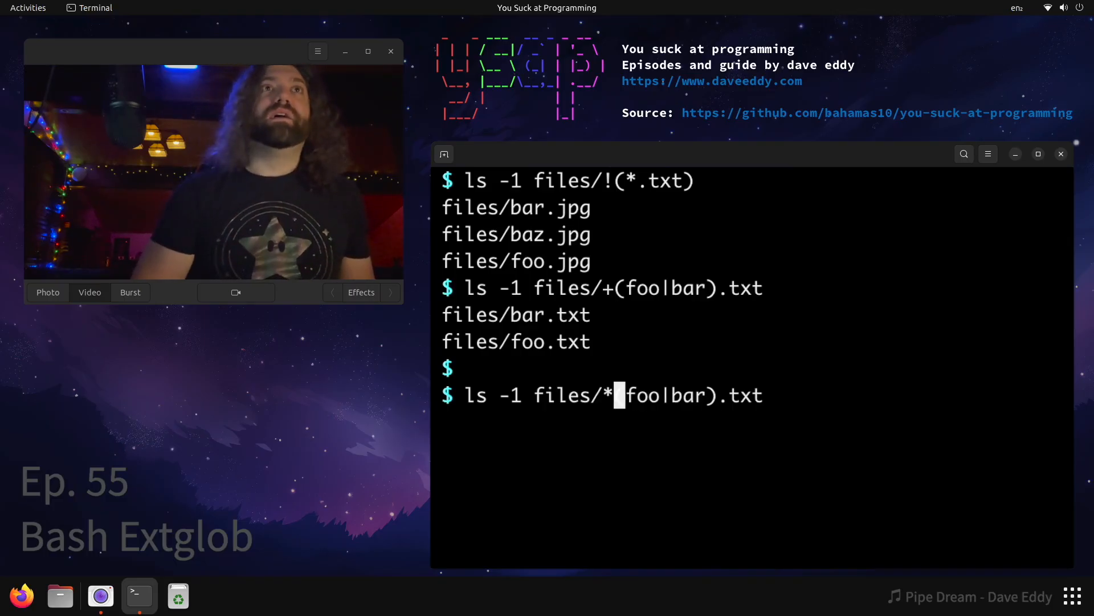
{"action": "key", "text": "BackSpace"}
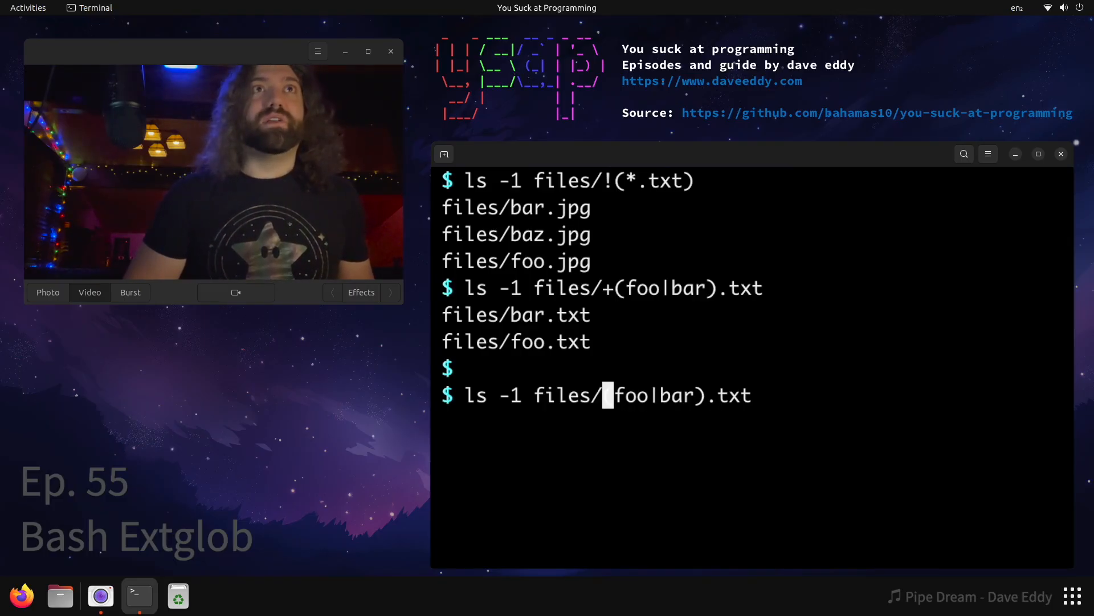